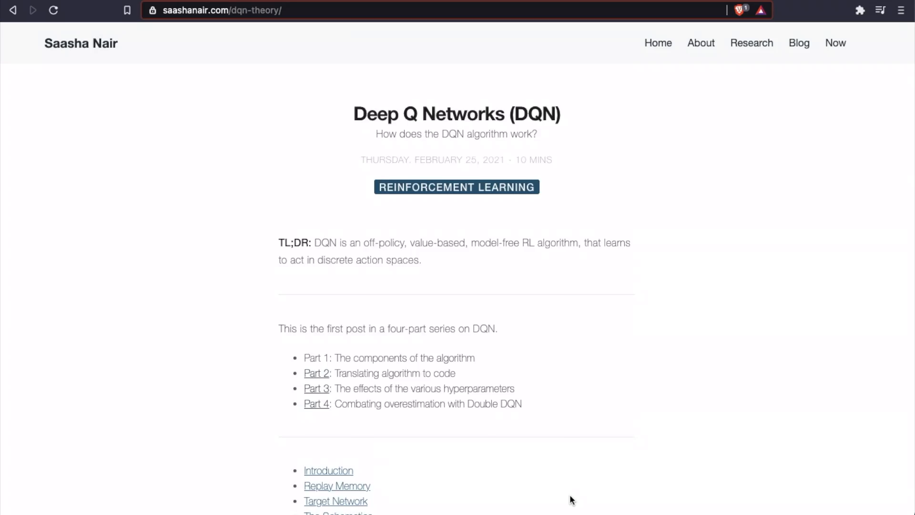
{"action": "scroll", "scroll_direction": "down", "scroll_amount": 3}
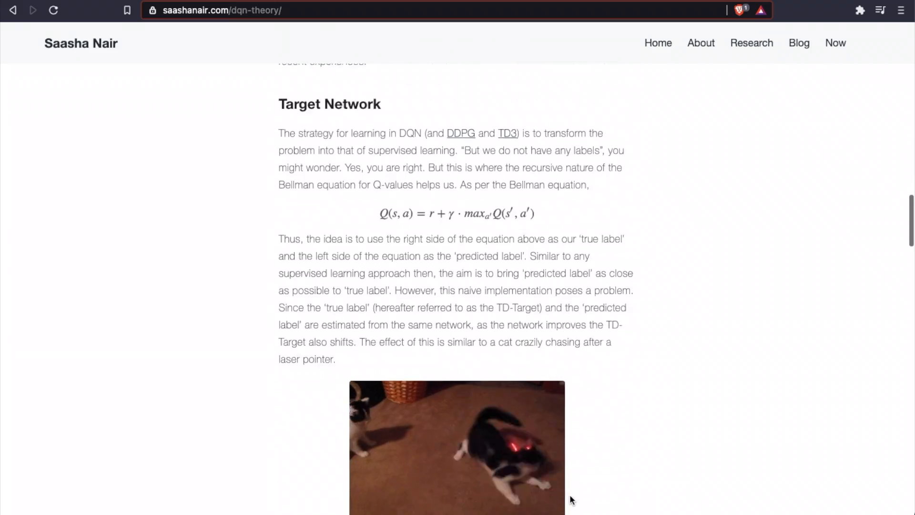
{"action": "scroll", "scroll_direction": "down", "scroll_amount": 3}
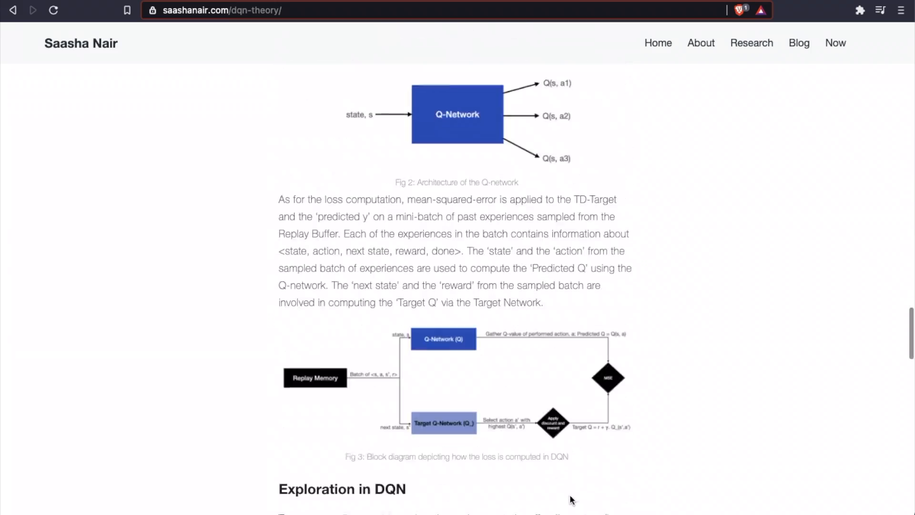
{"action": "scroll", "scroll_direction": "down", "scroll_amount": 3}
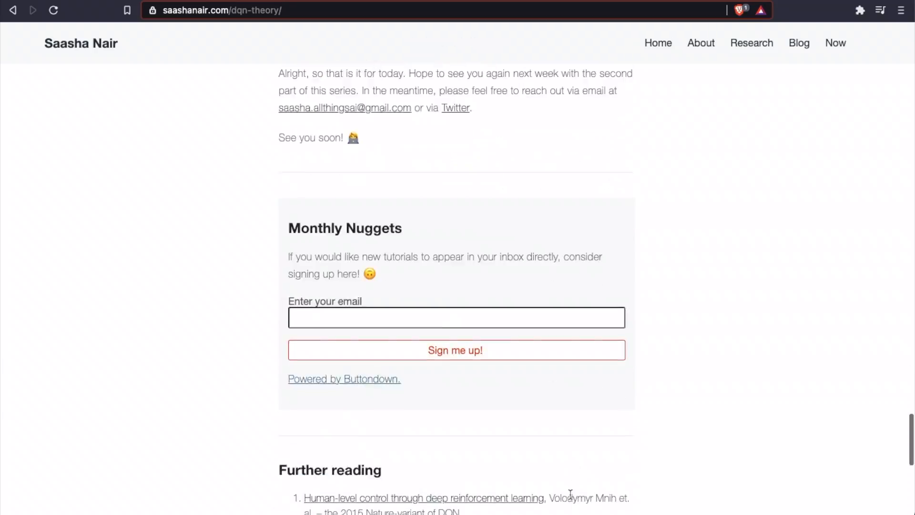